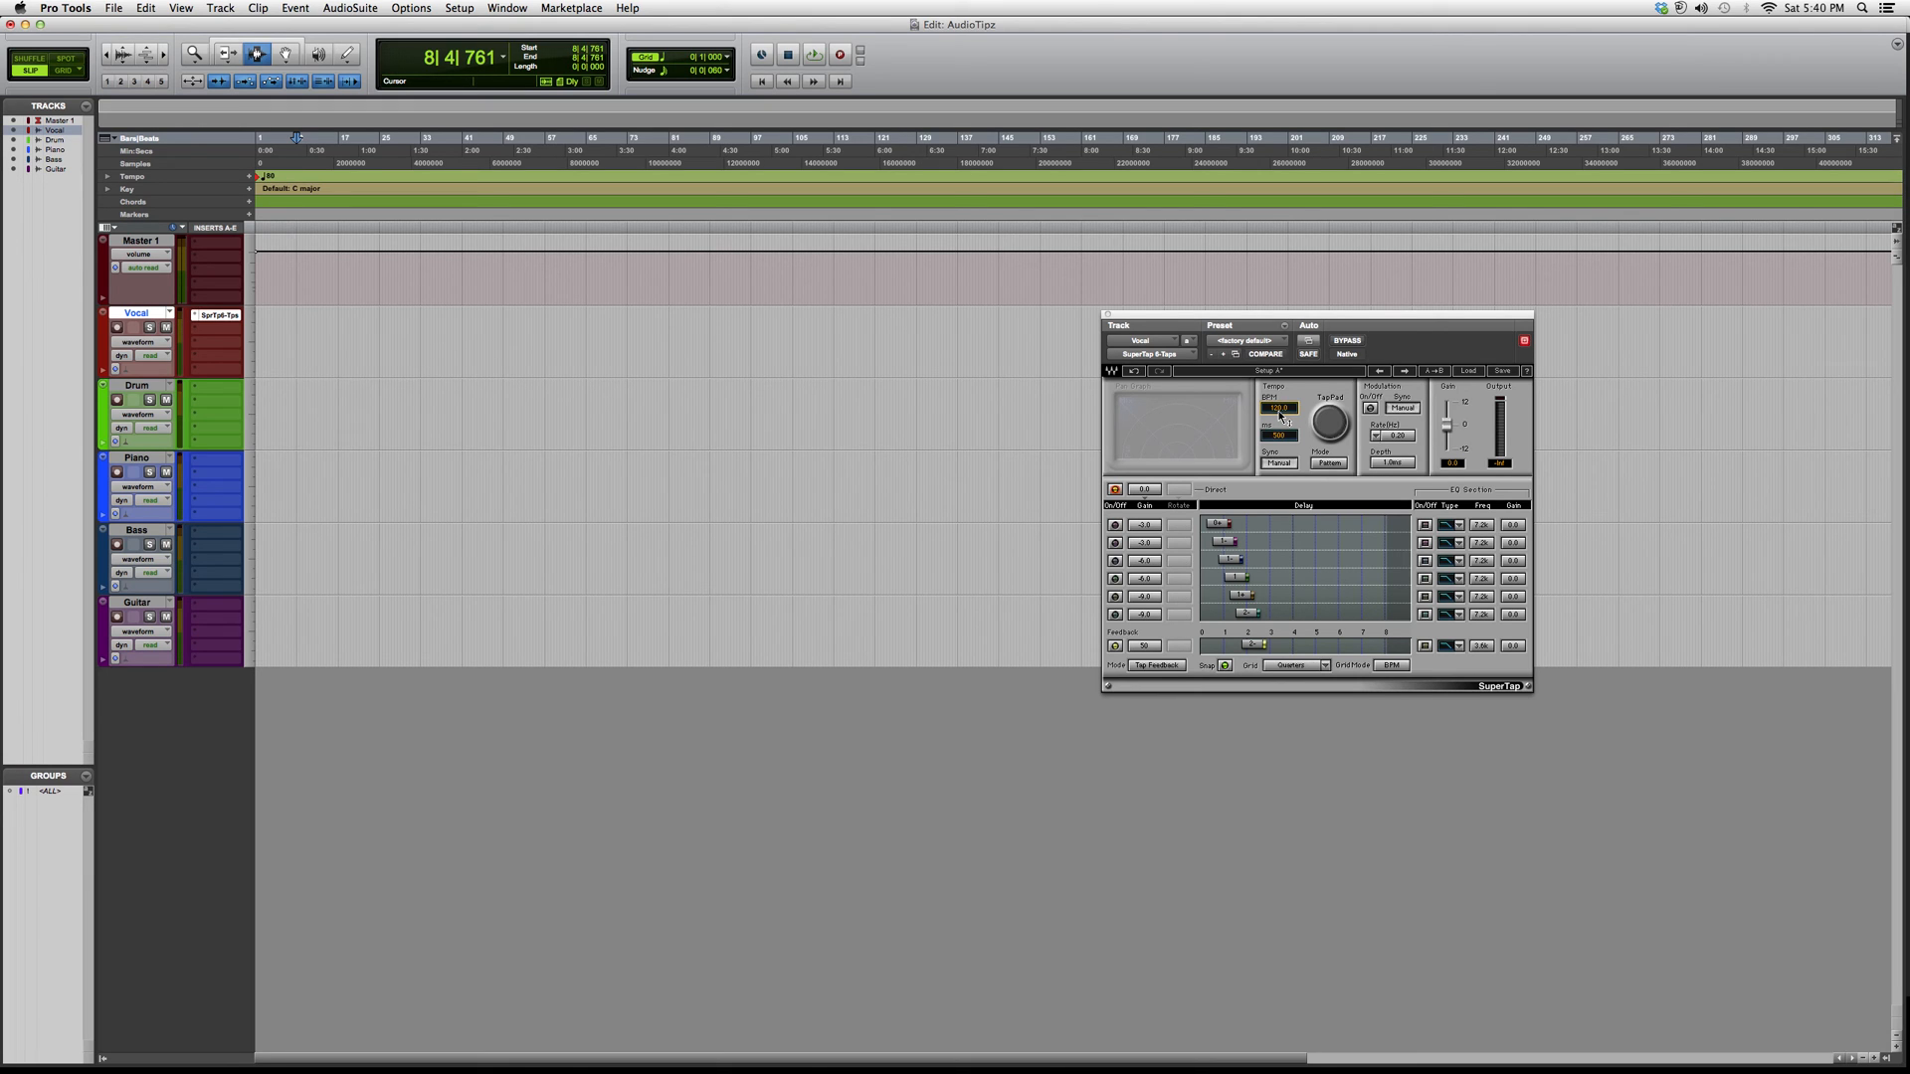
left_click(1292, 664)
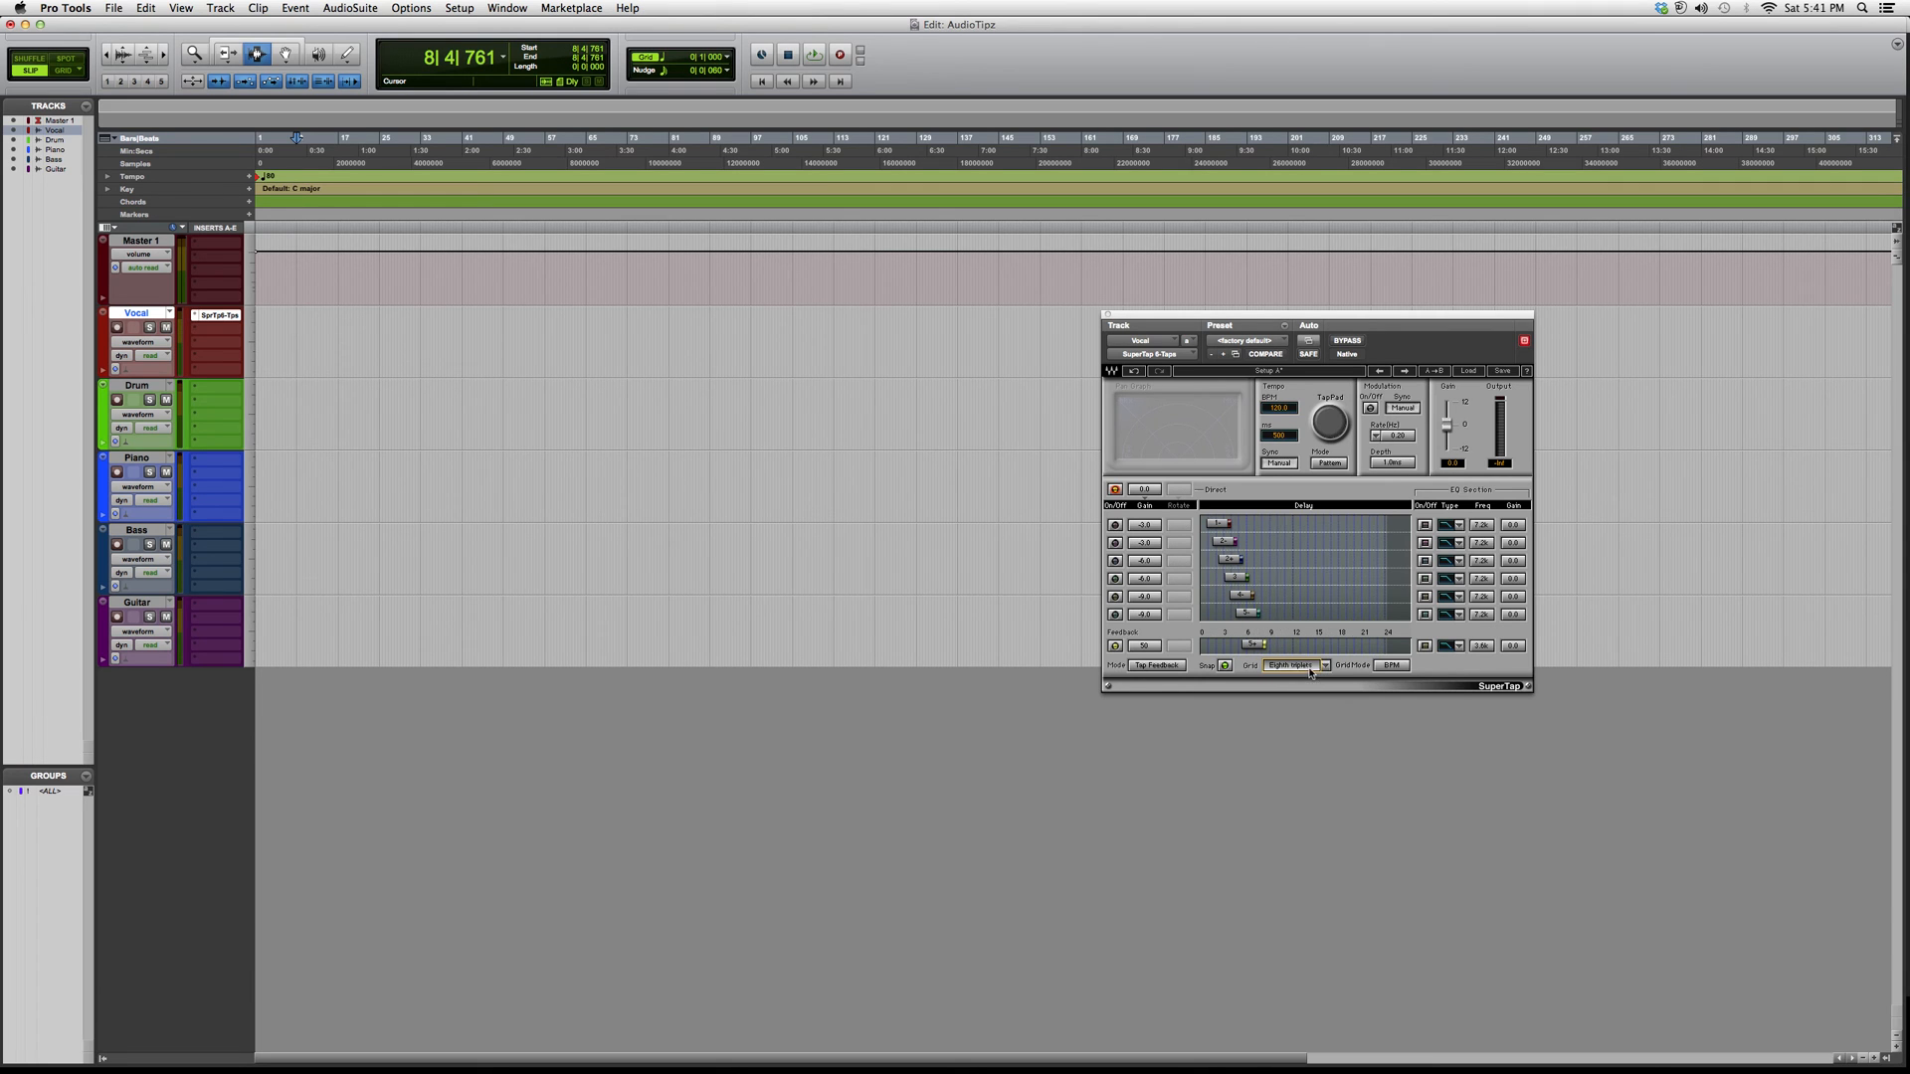
left_click(1287, 665)
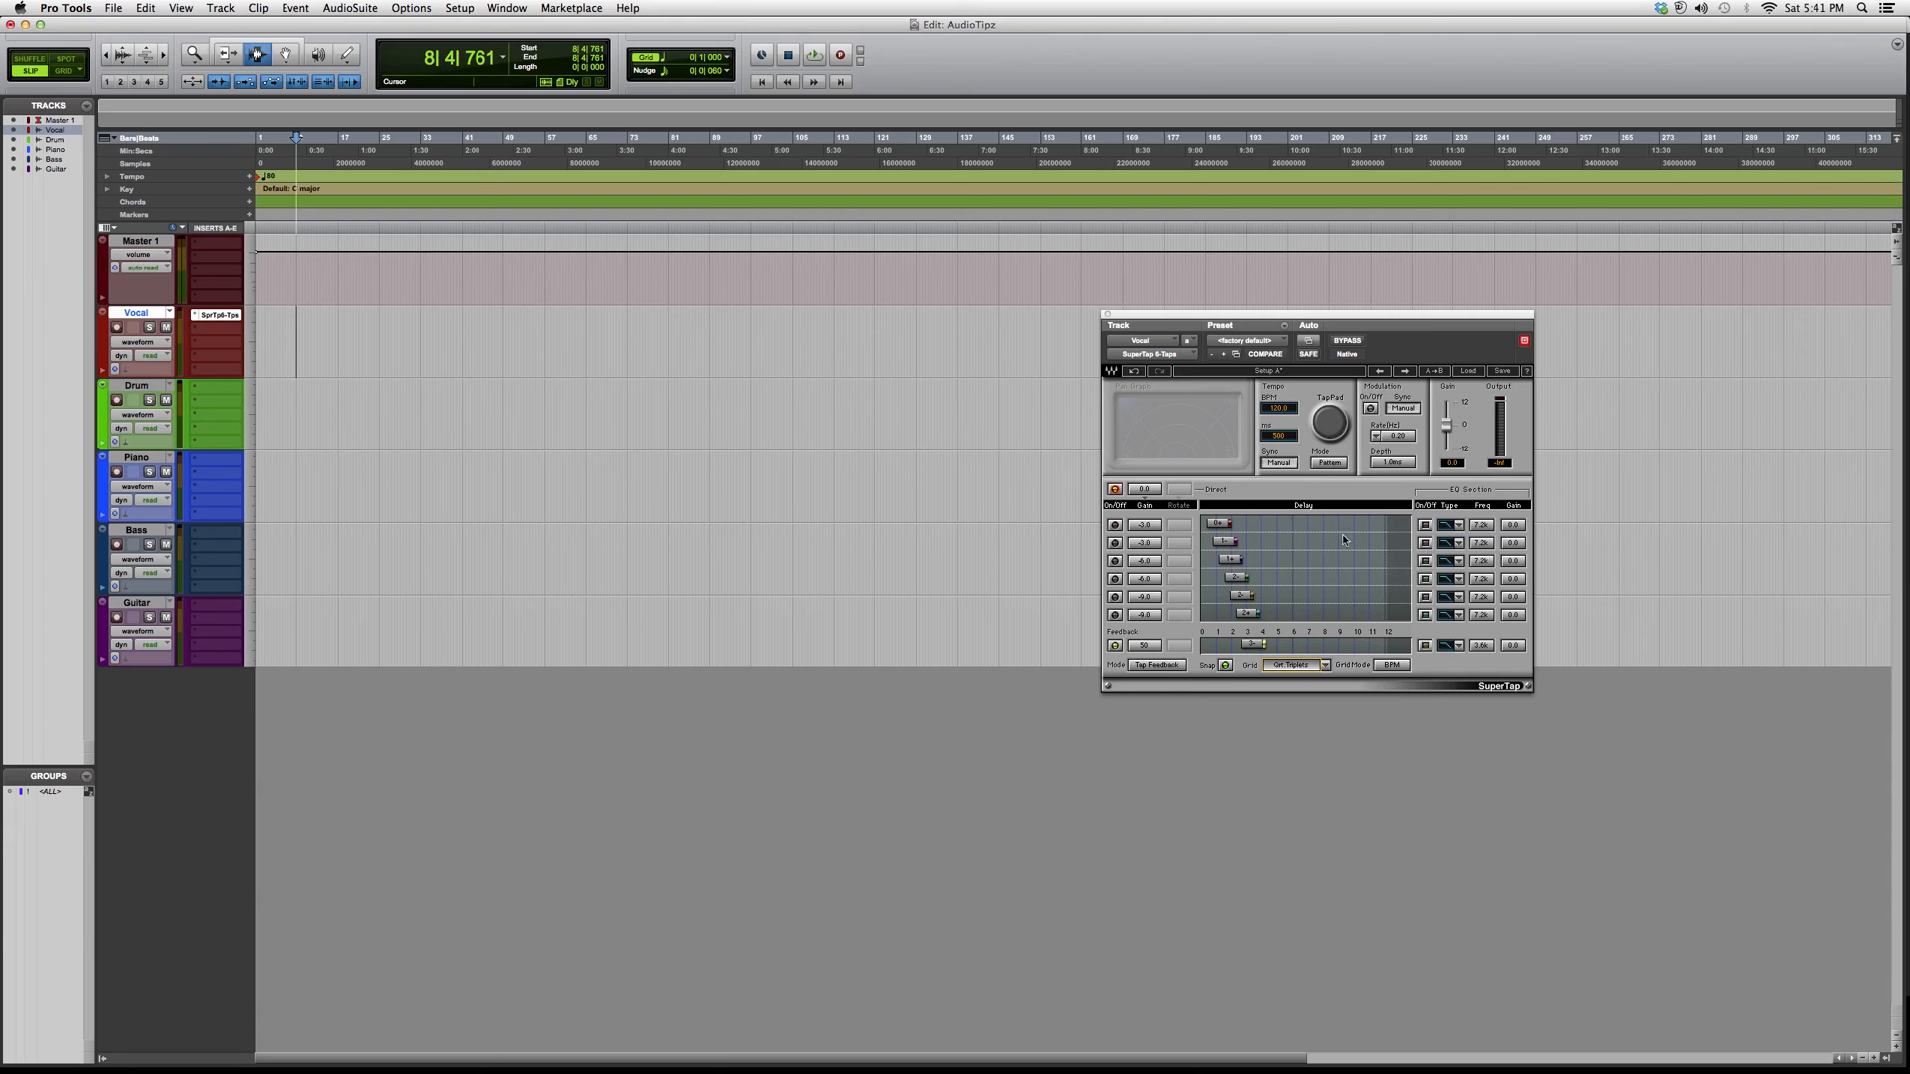
left_click(1369, 408)
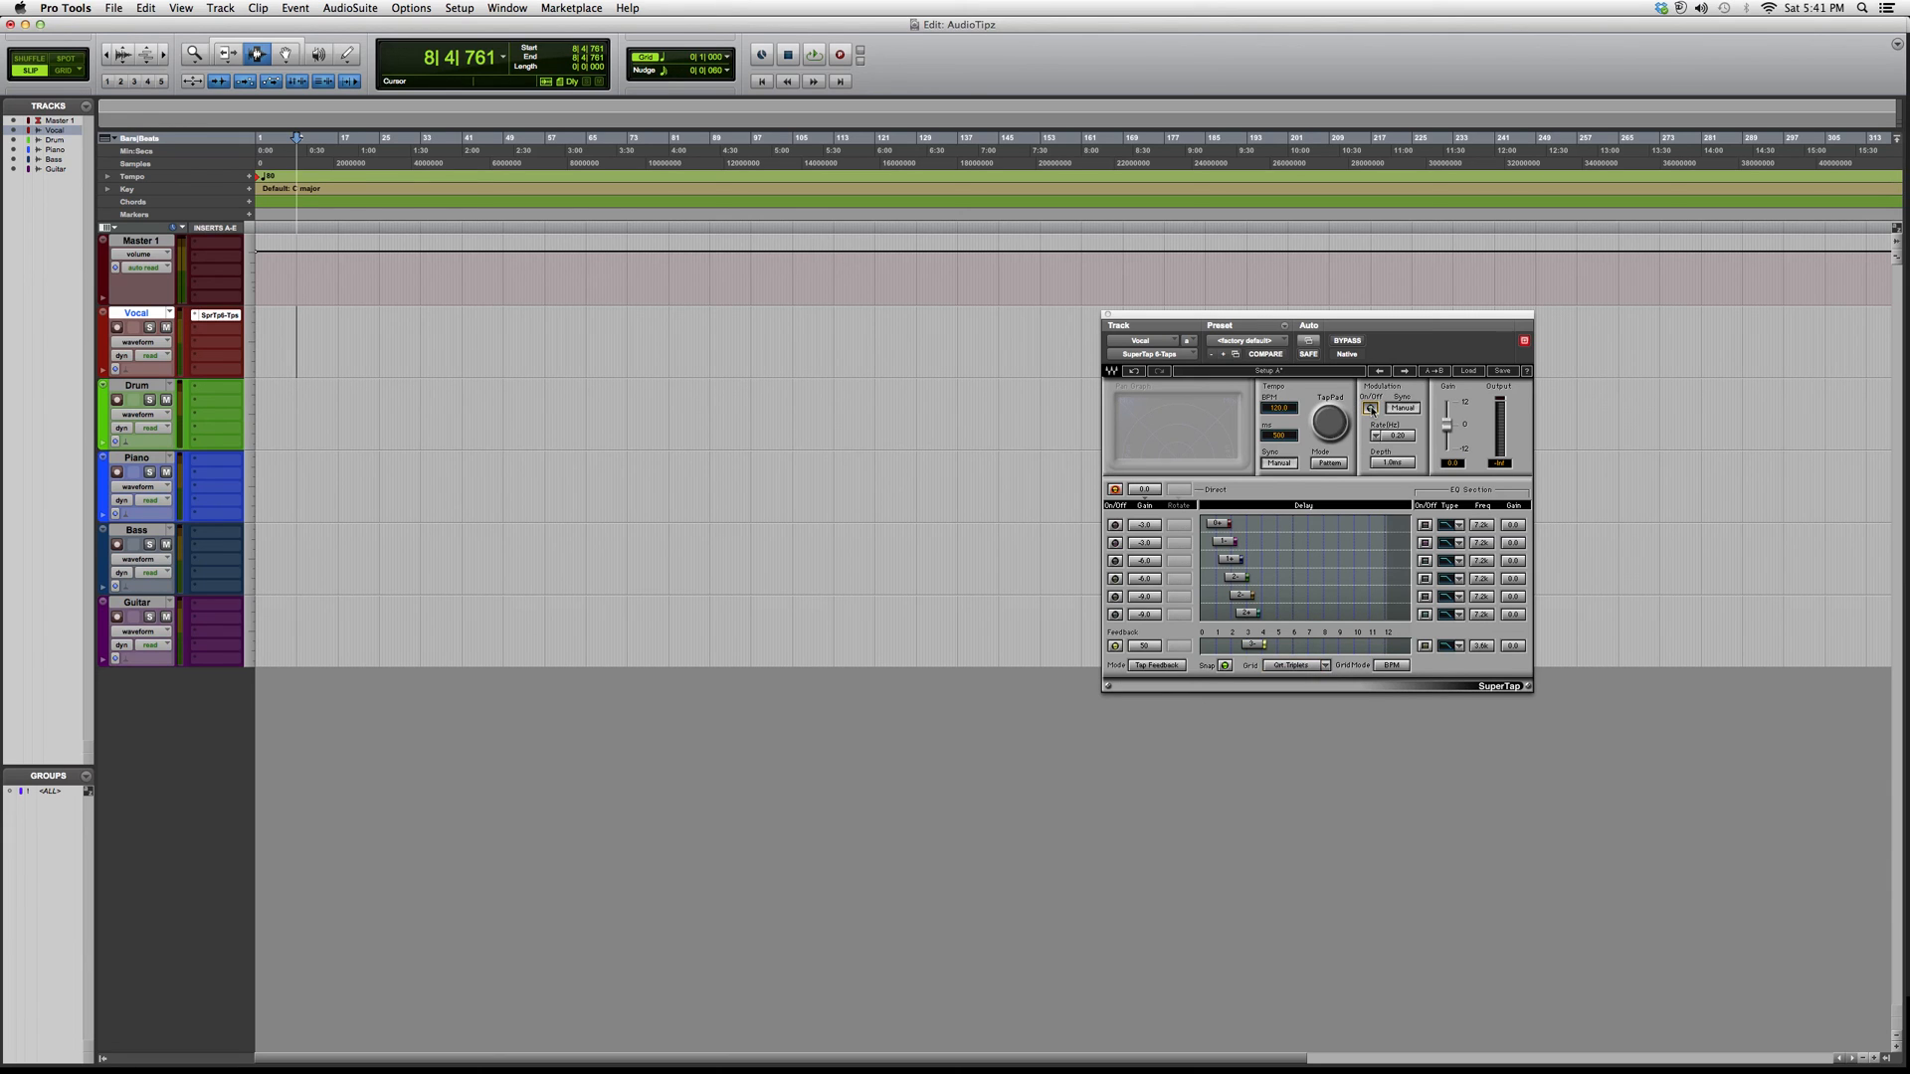